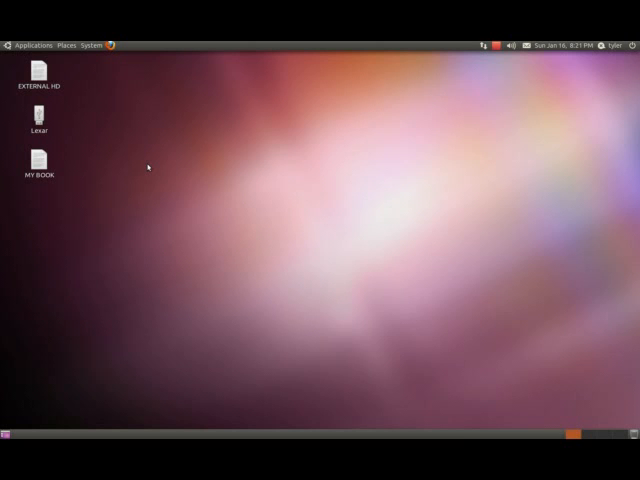
{"action": "mouse_move", "coordinate": [138, 170]}
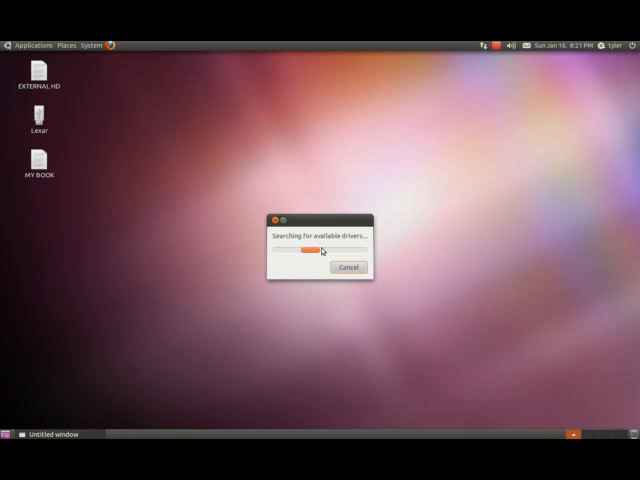
Confirm the ATI/AMD FGLRX driver is activated in Additional Drivers and close the list.
{"action": "left_click", "coordinate": [348, 268]}
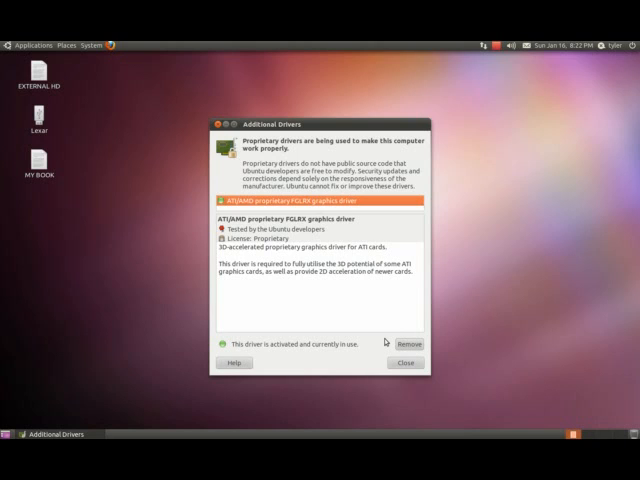
{"action": "mouse_move", "coordinate": [372, 348]}
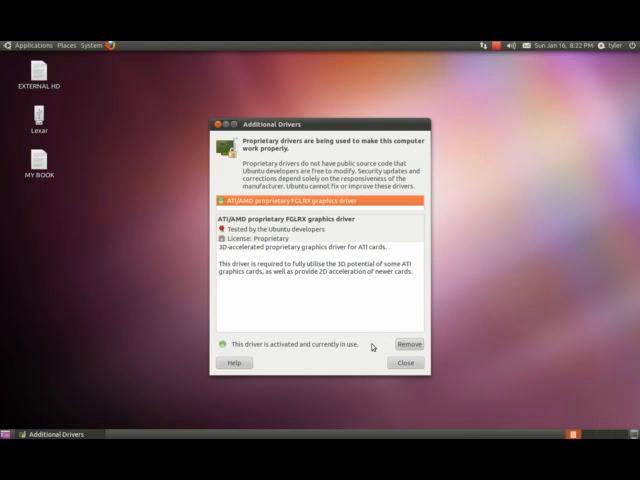
{"action": "left_click", "coordinate": [404, 364]}
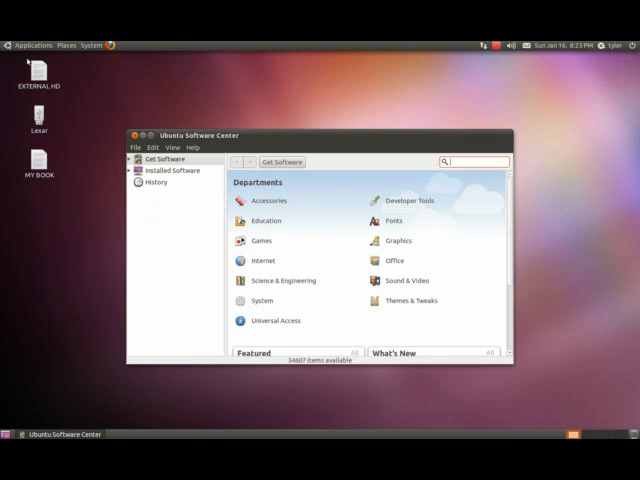
{"action": "mouse_move", "coordinate": [368, 148]}
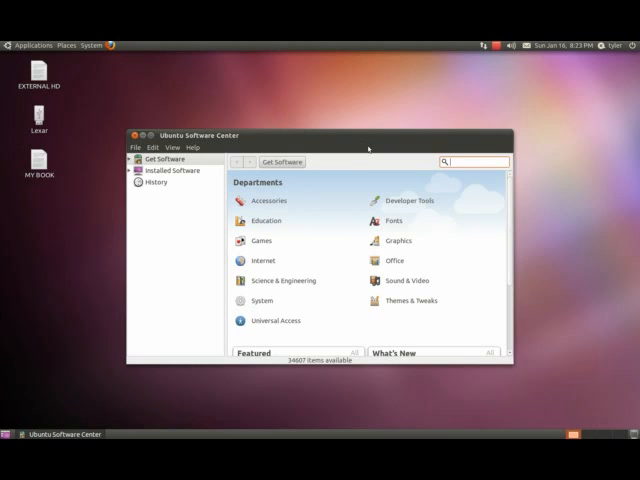
Search 'compiz' and install CompizConfig Settings Manager, authenticating with the password.
{"action": "type", "text": "compiz"}
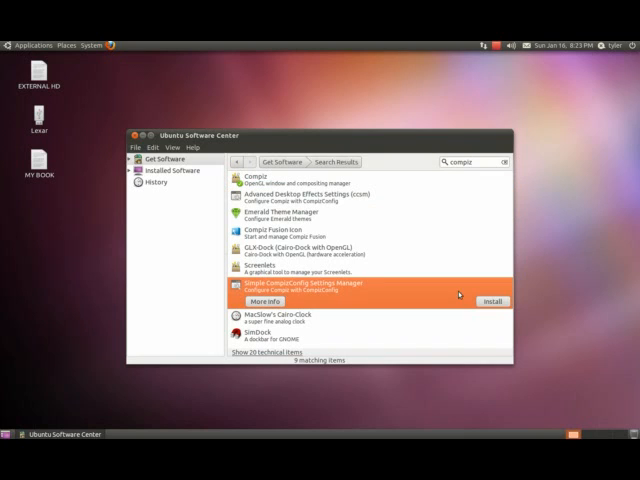
{"action": "left_click", "coordinate": [492, 300]}
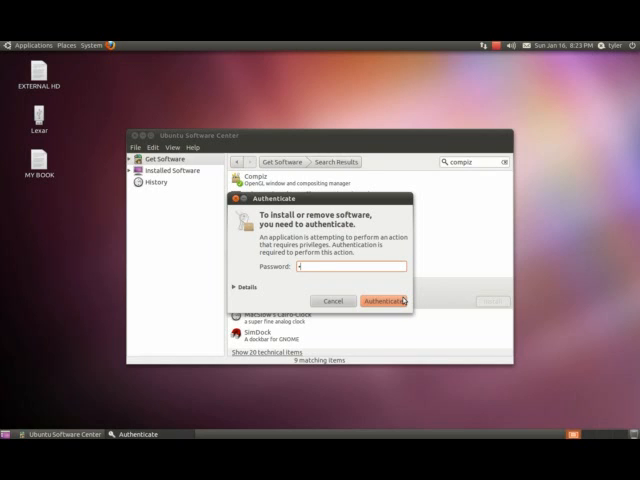
{"action": "left_click", "coordinate": [380, 300]}
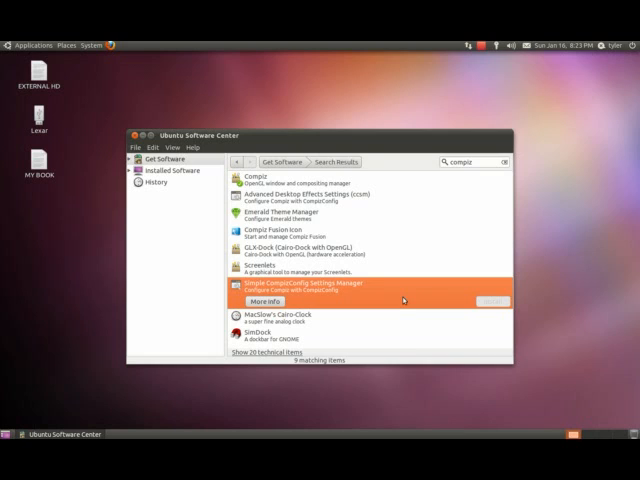
{"action": "left_click", "coordinate": [484, 302]}
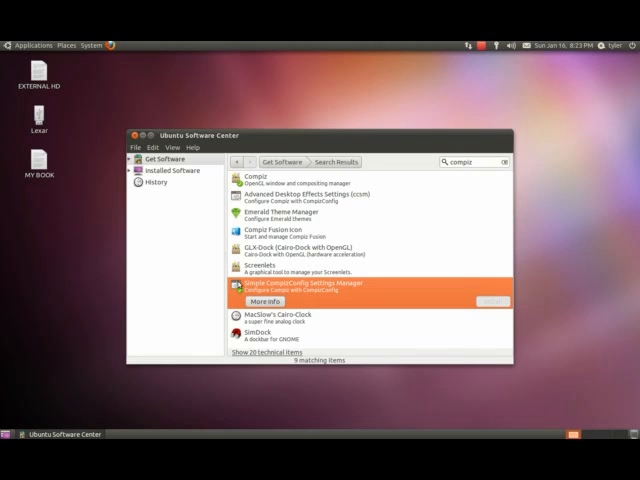
{"action": "left_click", "coordinate": [300, 196]}
{"action": "type", "text": "sudo apt-get "}
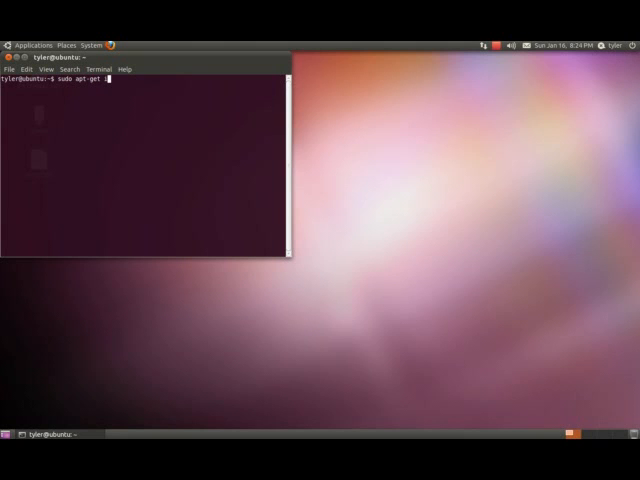
Run the 'sudo apt-get install' command in the terminal.
{"action": "type", "text": "install c"}
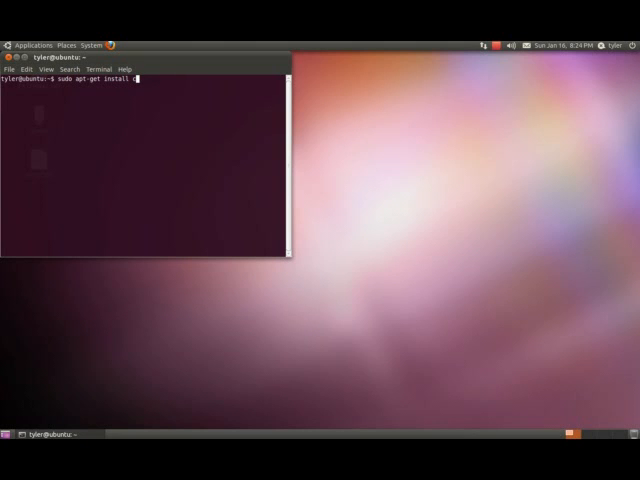
{"action": "key", "text": "Return"}
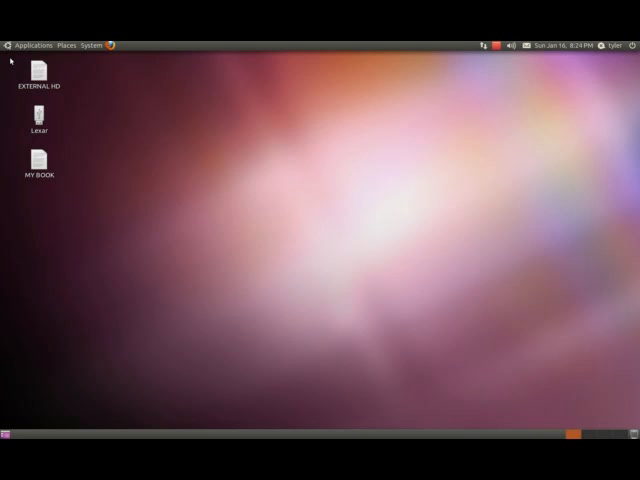
{"action": "mouse_move", "coordinate": [90, 44]}
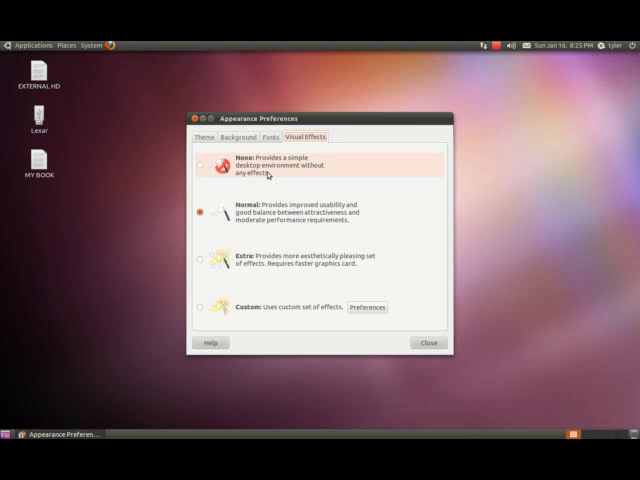
Set visual effects to Extra in Appearance Preferences and close it.
{"action": "left_click", "coordinate": [208, 260]}
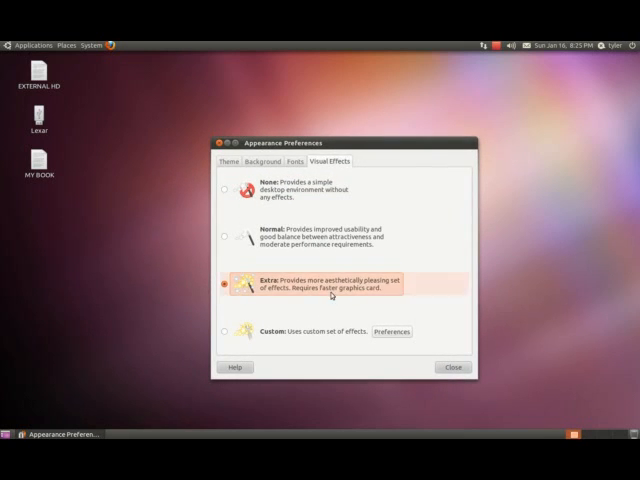
{"action": "left_click", "coordinate": [452, 366]}
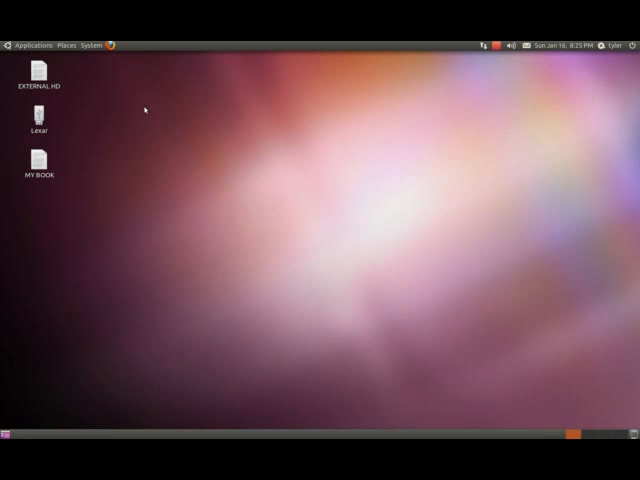
{"action": "mouse_move", "coordinate": [96, 44]}
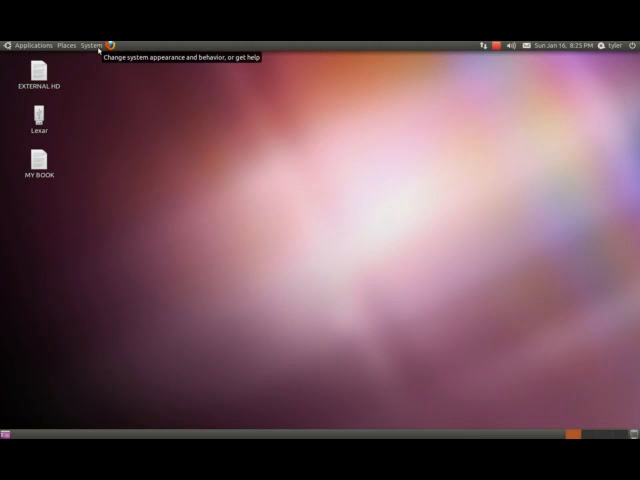
Launch CompizConfig Settings Manager from System > Preferences and go to the Show Mouse plugin.
{"action": "left_click", "coordinate": [92, 44]}
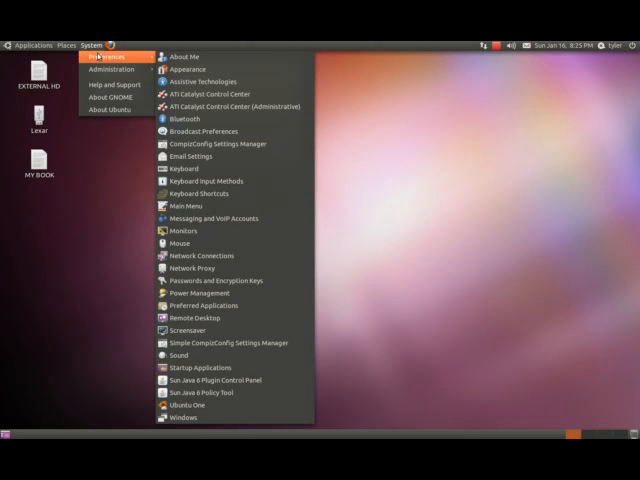
{"action": "left_click", "coordinate": [216, 144]}
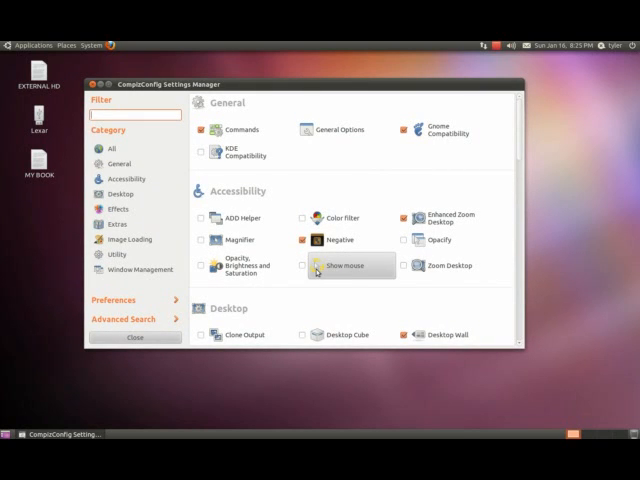
{"action": "left_click", "coordinate": [344, 264]}
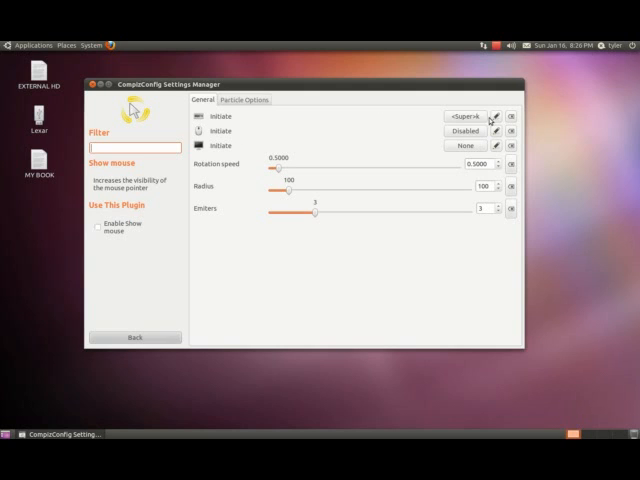
{"action": "mouse_move", "coordinate": [412, 110]}
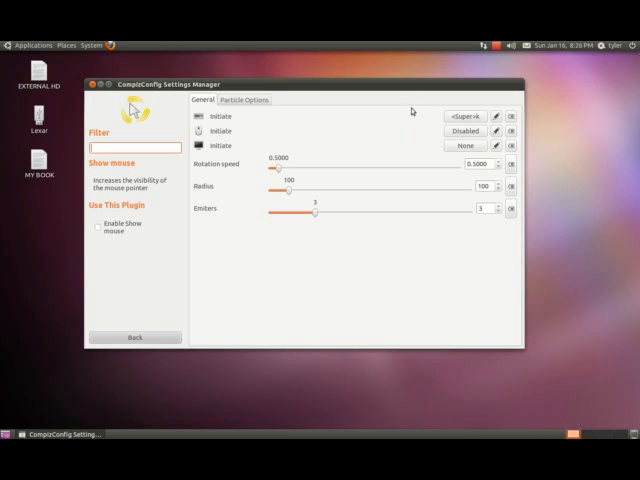
Toggle Show Mouse on and off to test its particle trail, then return to the plugin list.
{"action": "left_click", "coordinate": [242, 100]}
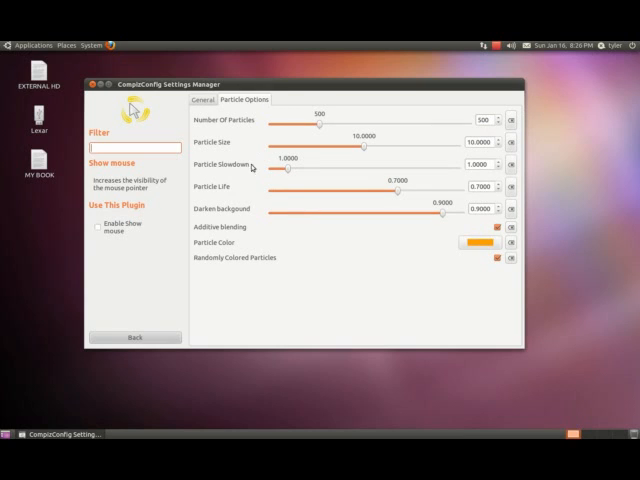
{"action": "mouse_move", "coordinate": [496, 240]}
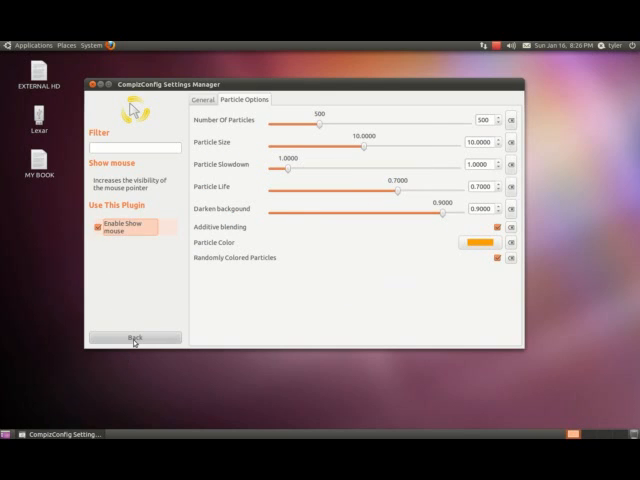
{"action": "mouse_move", "coordinate": [336, 406]}
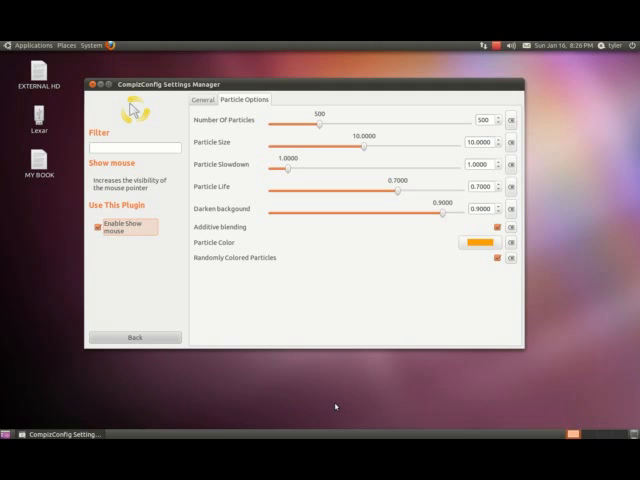
{"action": "mouse_move", "coordinate": [410, 404]}
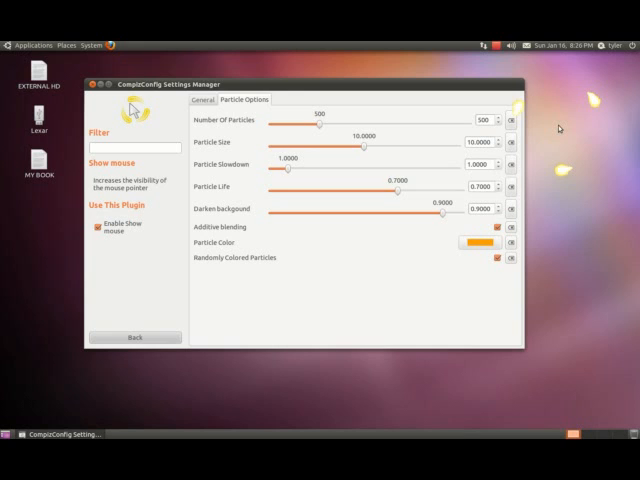
{"action": "left_click", "coordinate": [96, 228]}
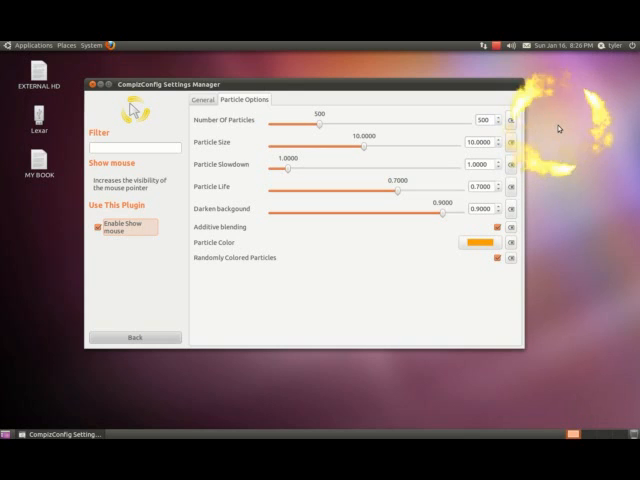
{"action": "mouse_move", "coordinate": [280, 292]}
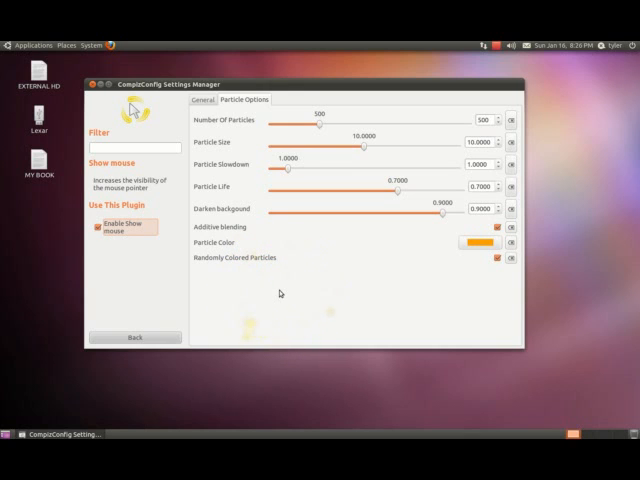
{"action": "left_click", "coordinate": [96, 228]}
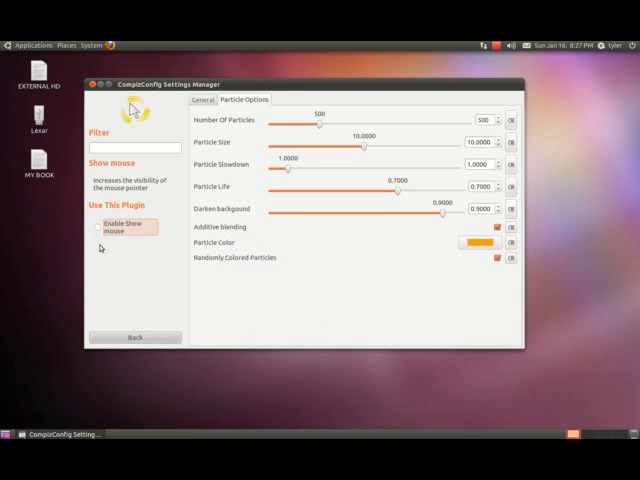
{"action": "left_click", "coordinate": [132, 338]}
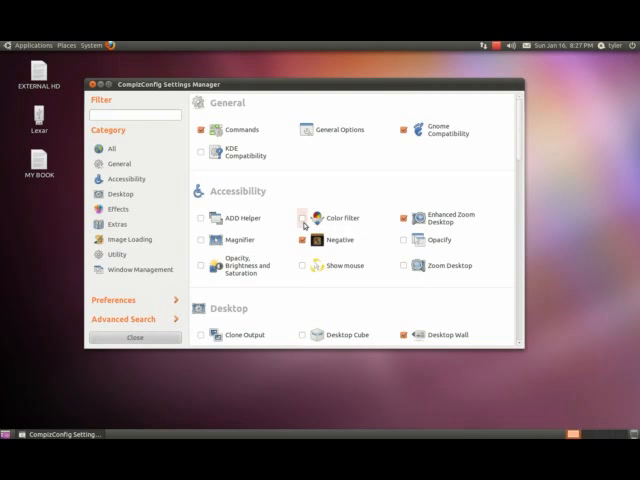
Scroll the plugin list down to the Desktop category.
{"action": "scroll", "scroll_direction": "down", "scroll_amount": 3}
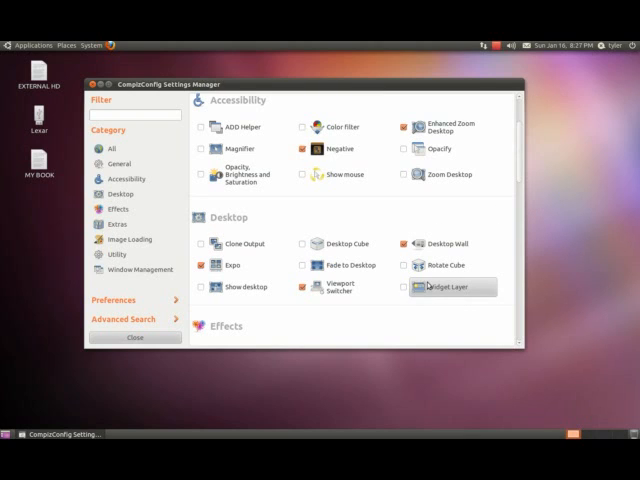
{"action": "mouse_move", "coordinate": [456, 264]}
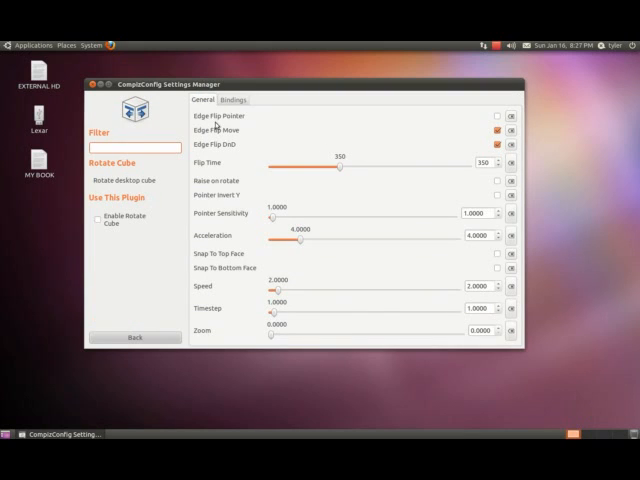
Review Rotate Cube's bindings and tick Enable Rotate Cube, raising the Desktop Cube requirement.
{"action": "left_click", "coordinate": [232, 100]}
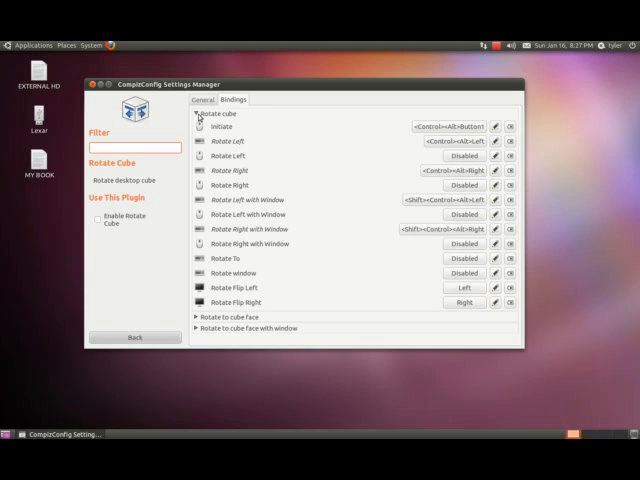
{"action": "mouse_move", "coordinate": [12, 232]}
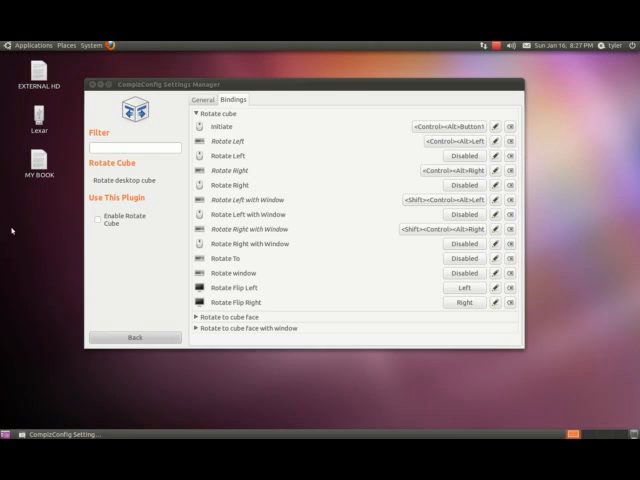
{"action": "left_click", "coordinate": [90, 220]}
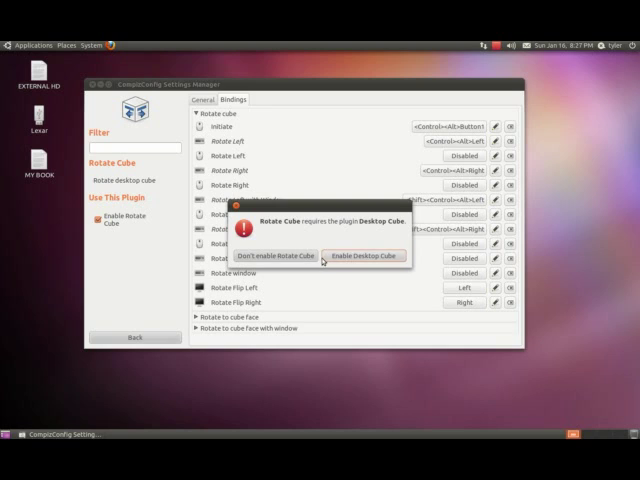
Accept enabling Desktop Cube as required by Rotate Cube.
{"action": "left_click", "coordinate": [368, 256]}
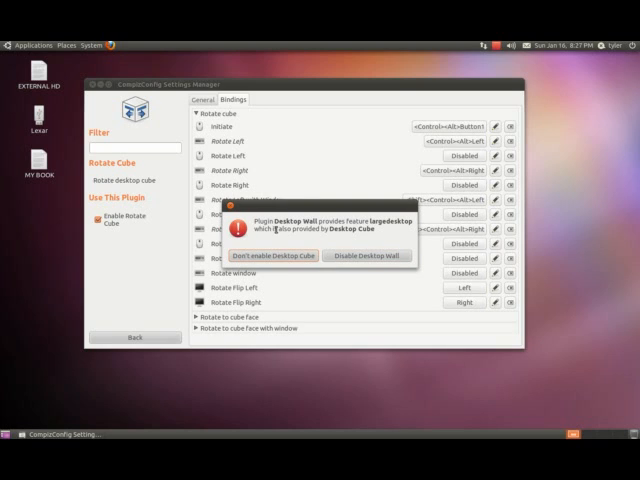
{"action": "mouse_move", "coordinate": [382, 228]}
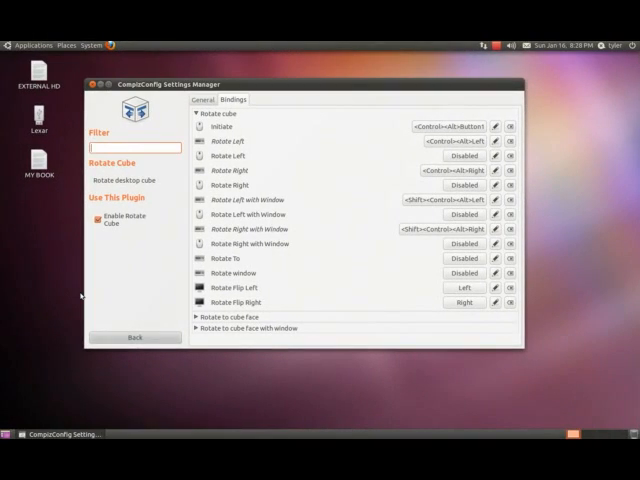
{"action": "mouse_move", "coordinate": [220, 324]}
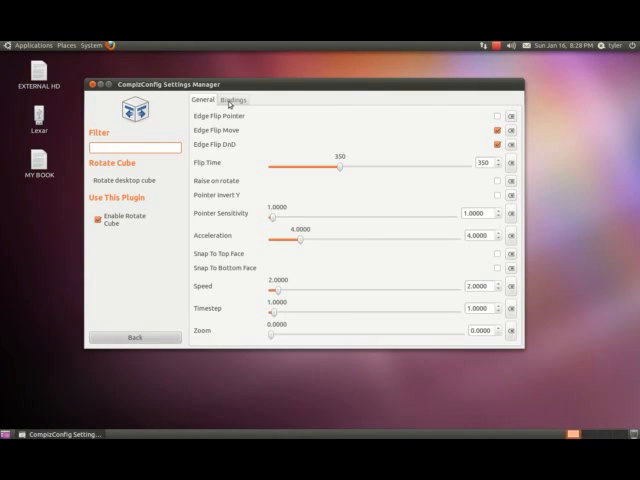
Expand Rotate Cube's 'Rotate to cube face with window' bindings and look through them.
{"action": "left_click", "coordinate": [232, 100]}
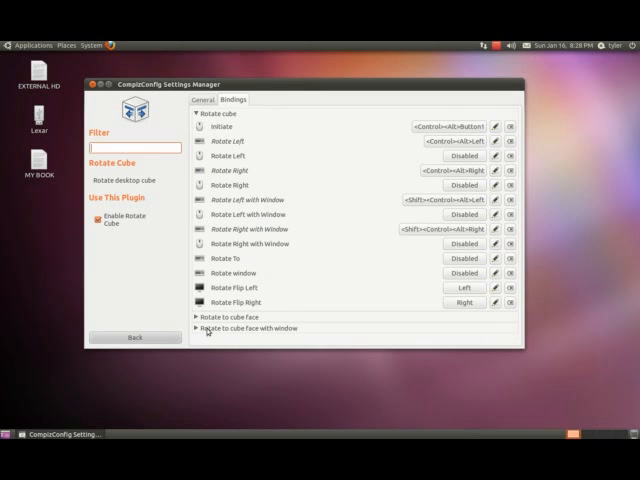
{"action": "left_click", "coordinate": [204, 328]}
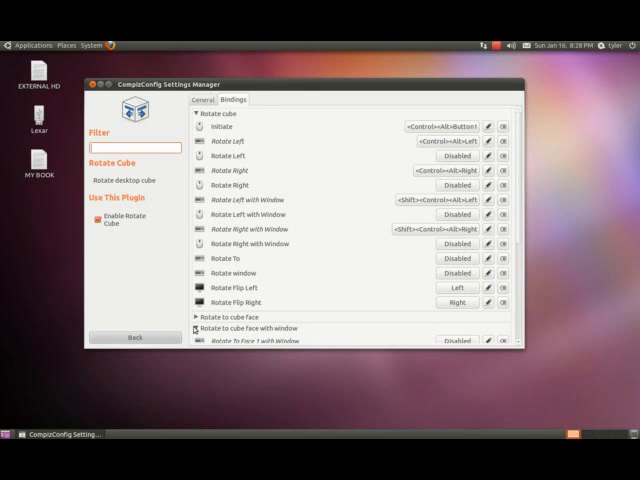
{"action": "scroll", "scroll_direction": "down", "scroll_amount": 3}
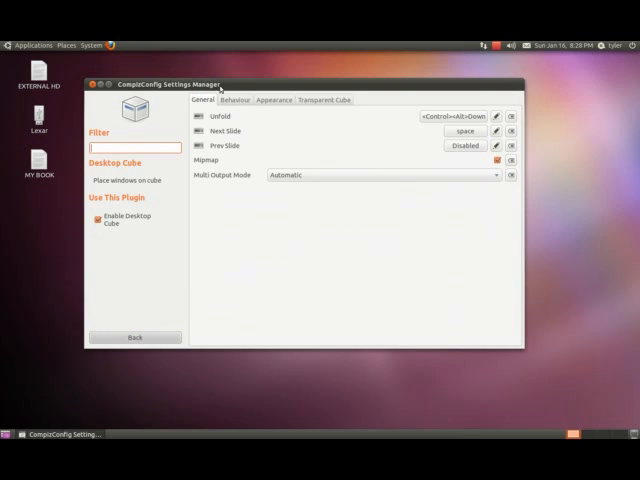
Bring up the skydome options in Desktop Cube's Appearance settings and start choosing a skydome image.
{"action": "left_click", "coordinate": [274, 100]}
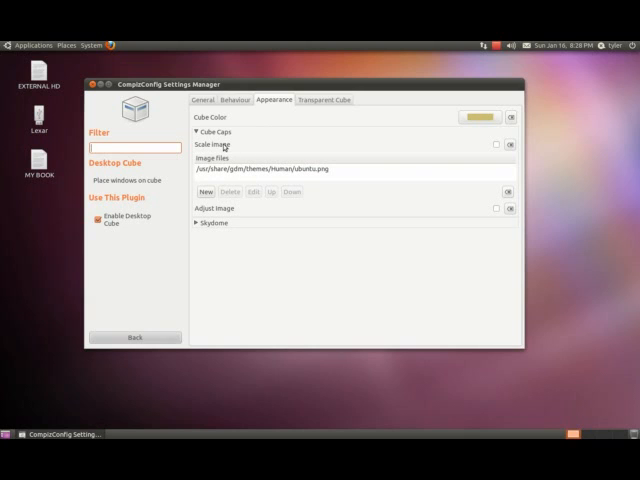
{"action": "left_click", "coordinate": [210, 224]}
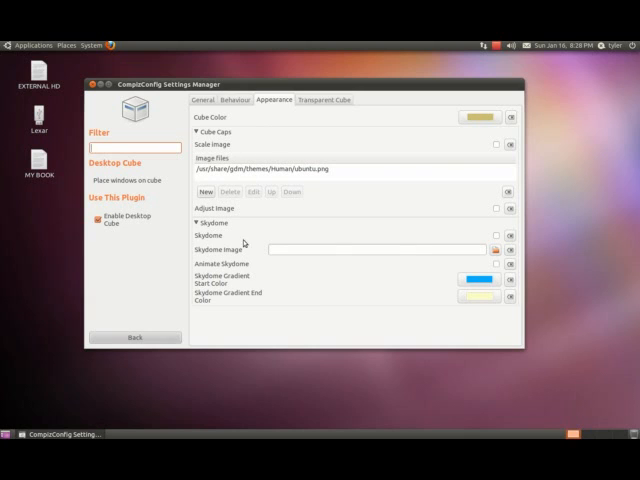
{"action": "mouse_move", "coordinate": [290, 264]}
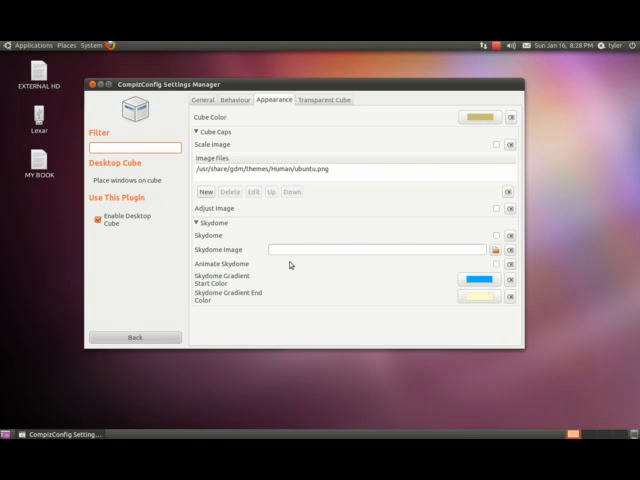
{"action": "left_click", "coordinate": [496, 232]}
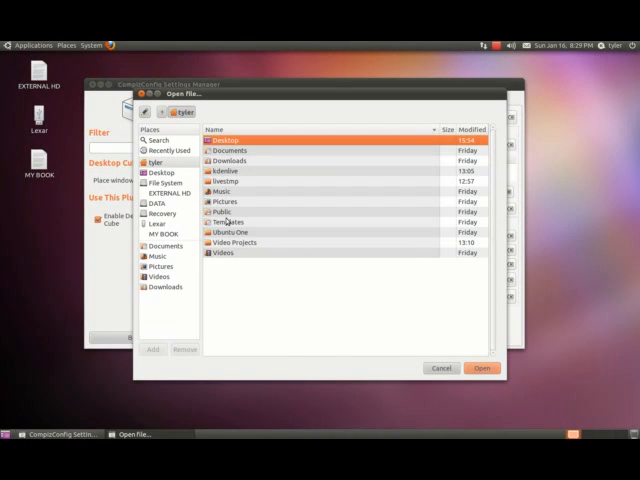
Look inside the empty Pictures folder, then dismiss the image chooser without picking a file.
{"action": "double_click", "coordinate": [228, 200]}
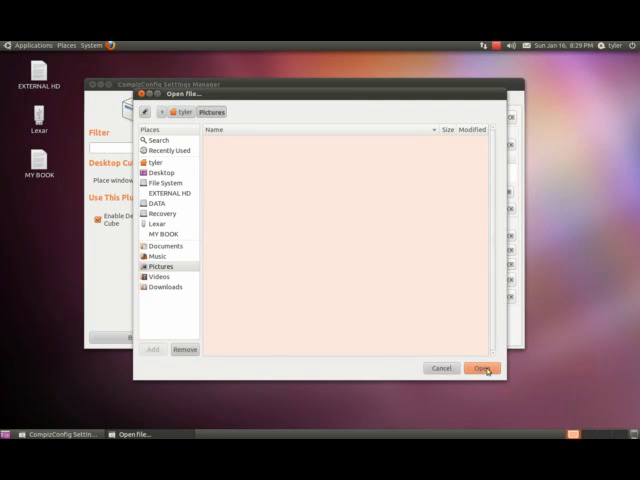
{"action": "left_click", "coordinate": [472, 368]}
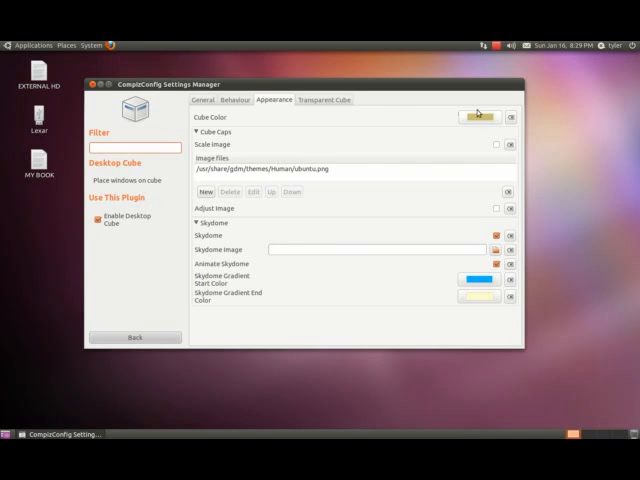
Set the Cube Color to orange, then move to Desktop Cube's General settings.
{"action": "left_click", "coordinate": [480, 116]}
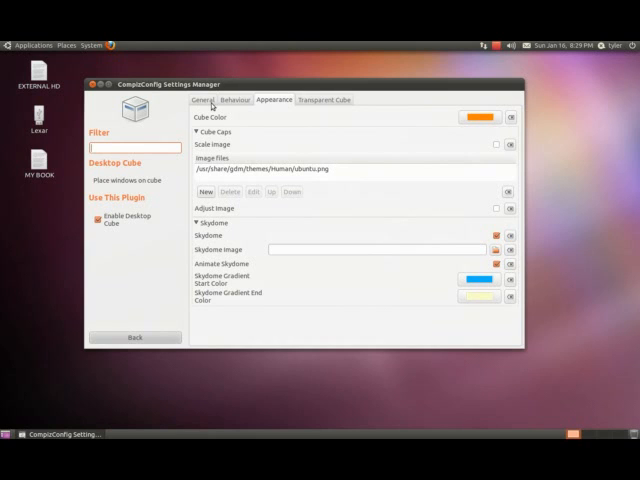
{"action": "left_click", "coordinate": [200, 100]}
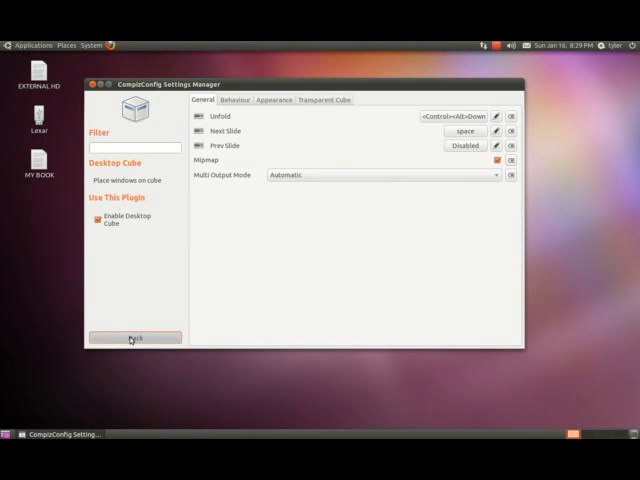
Go back to the plugin list's Effects section, peek at the Cube Gears plugin page, and return to the list.
{"action": "left_click", "coordinate": [136, 338]}
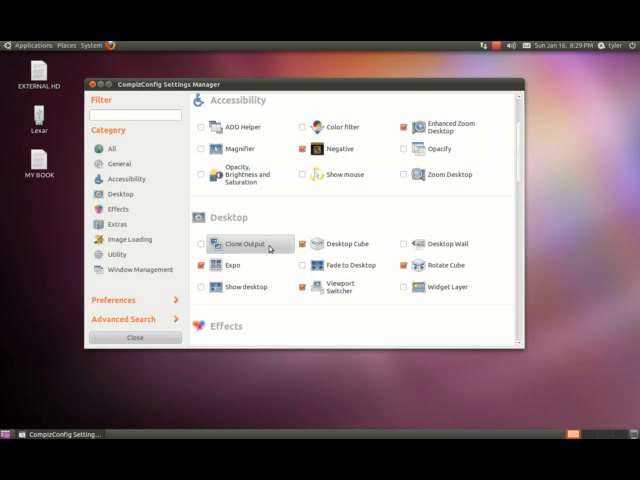
{"action": "scroll", "scroll_direction": "down", "scroll_amount": 3}
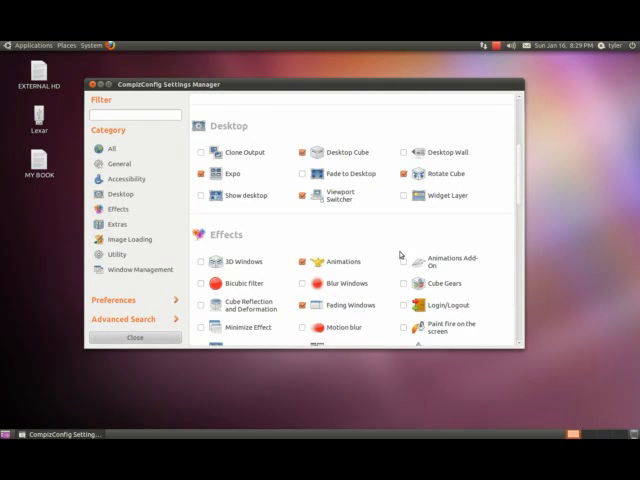
{"action": "scroll", "scroll_direction": "down", "scroll_amount": 3}
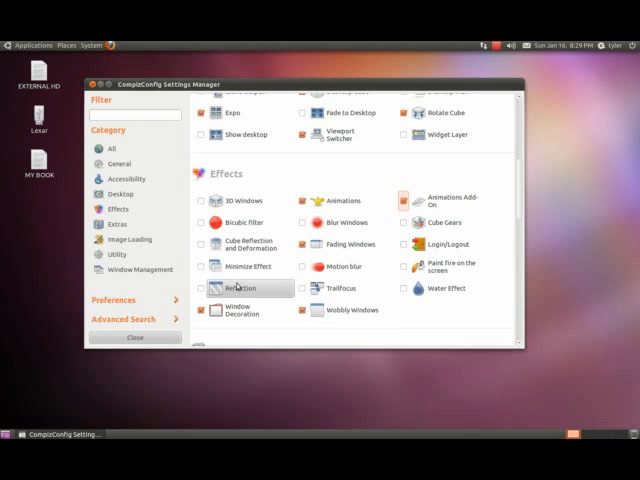
{"action": "left_click", "coordinate": [448, 222]}
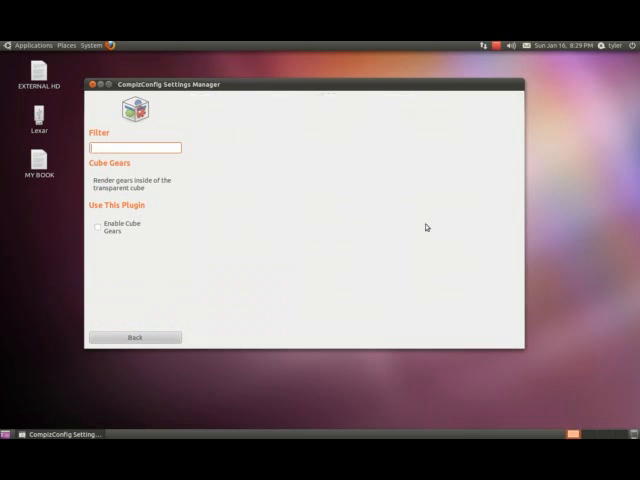
{"action": "mouse_move", "coordinate": [118, 328]}
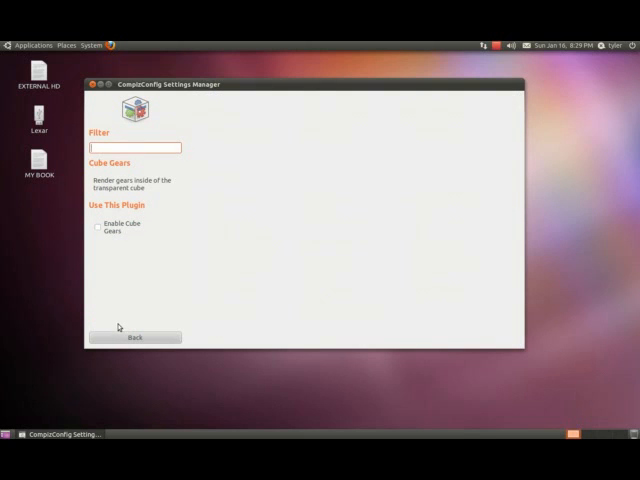
{"action": "left_click", "coordinate": [134, 336]}
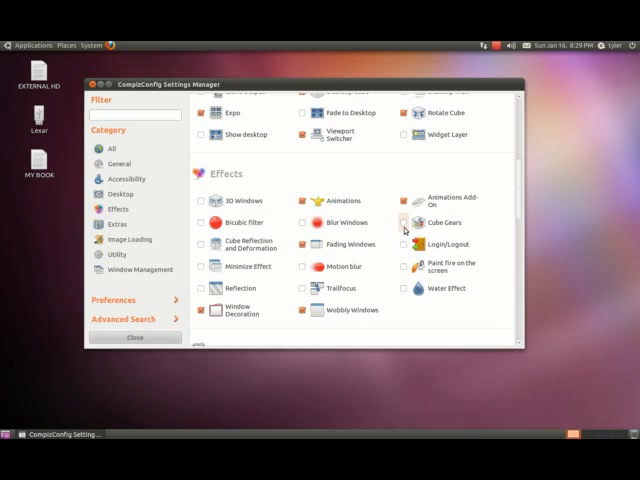
{"action": "left_click", "coordinate": [450, 222]}
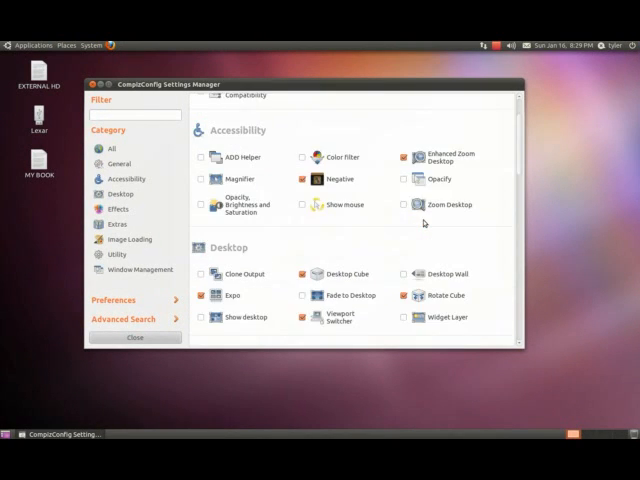
{"action": "scroll", "scroll_direction": "down", "scroll_amount": 3}
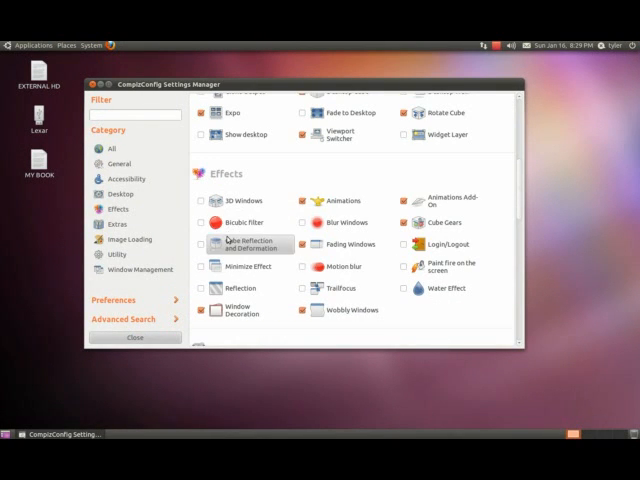
{"action": "mouse_move", "coordinate": [244, 288]}
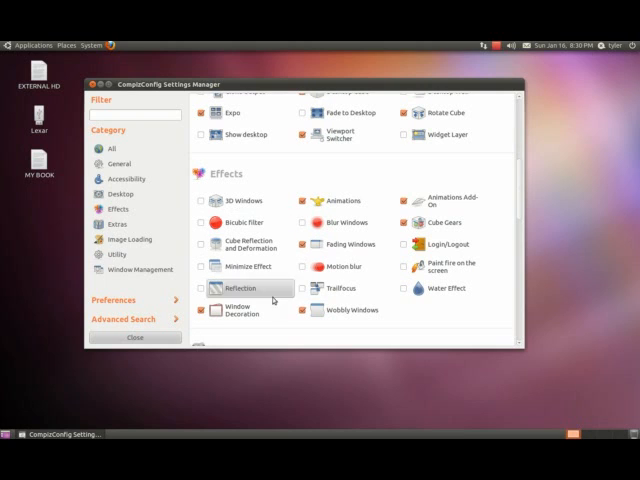
{"action": "scroll", "scroll_direction": "down", "scroll_amount": 3}
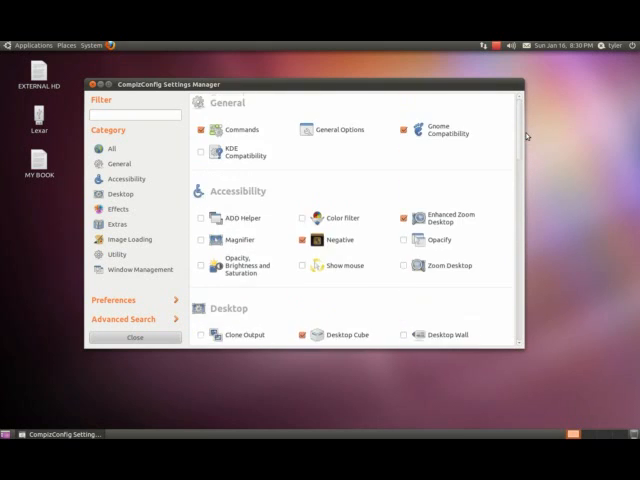
{"action": "scroll", "scroll_direction": "down", "scroll_amount": 3}
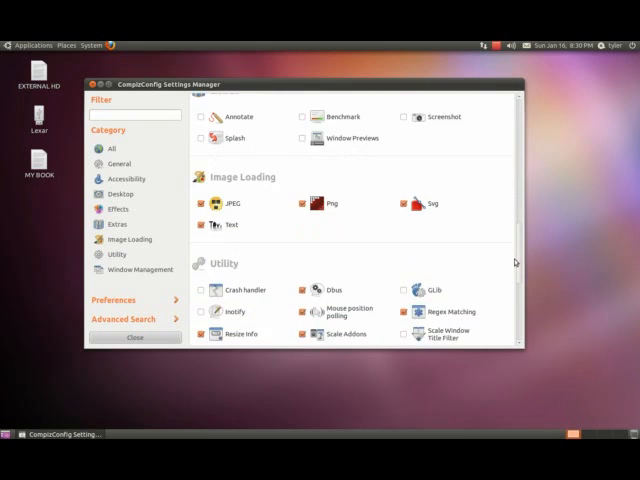
{"action": "scroll", "scroll_direction": "down", "scroll_amount": 3}
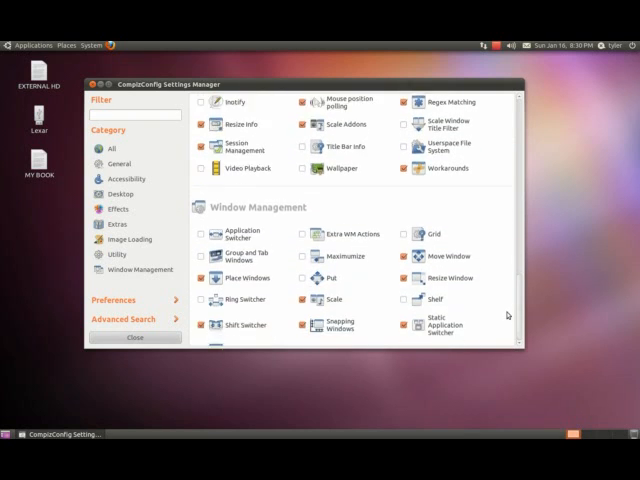
{"action": "scroll", "scroll_direction": "up", "scroll_amount": 3}
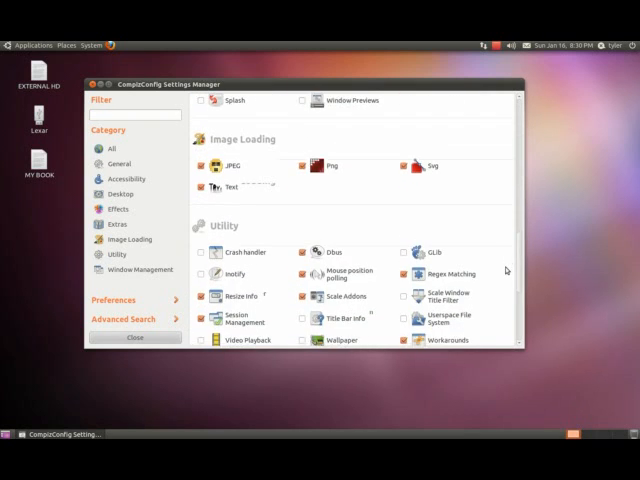